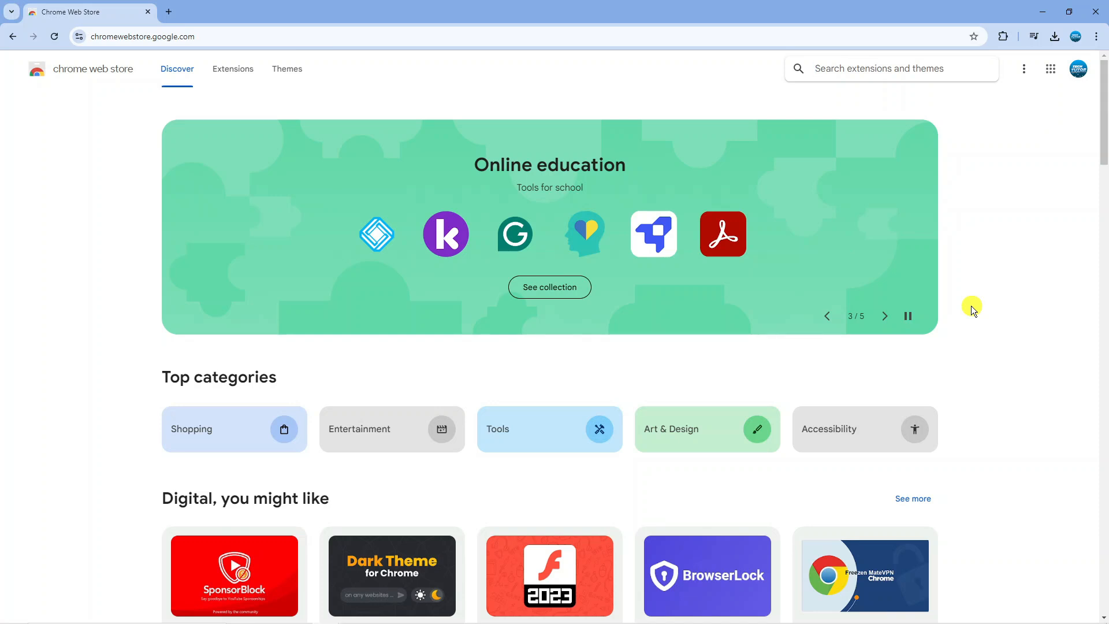
Search the Chrome Web Store for 'imageassistant' to surface the Batch Image Downloader suggestion.
click(884, 316)
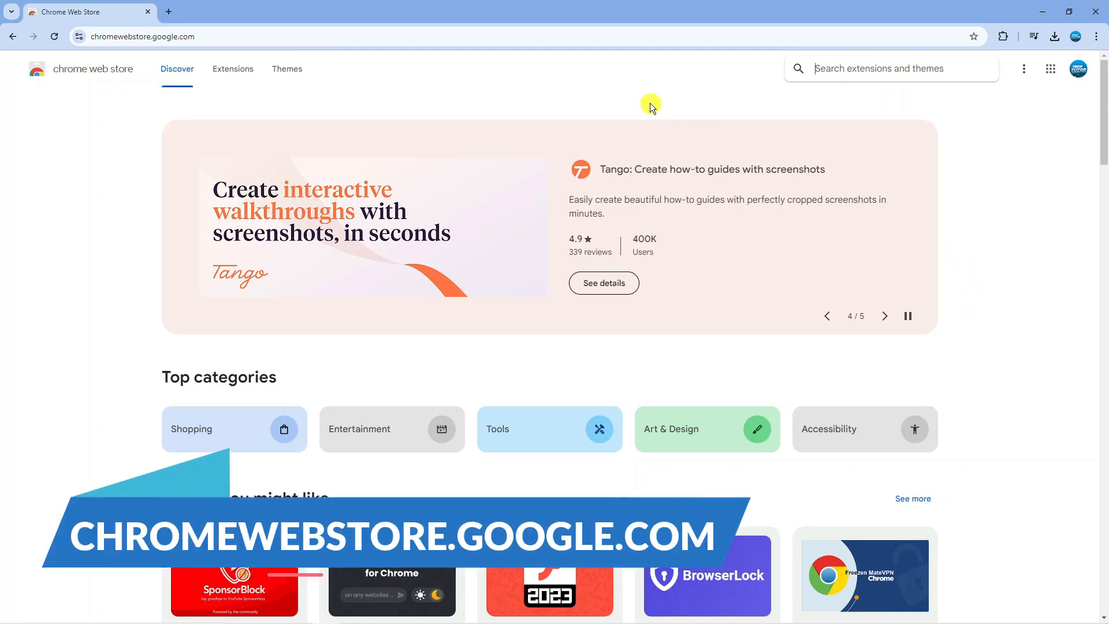
mouse_move(849, 105)
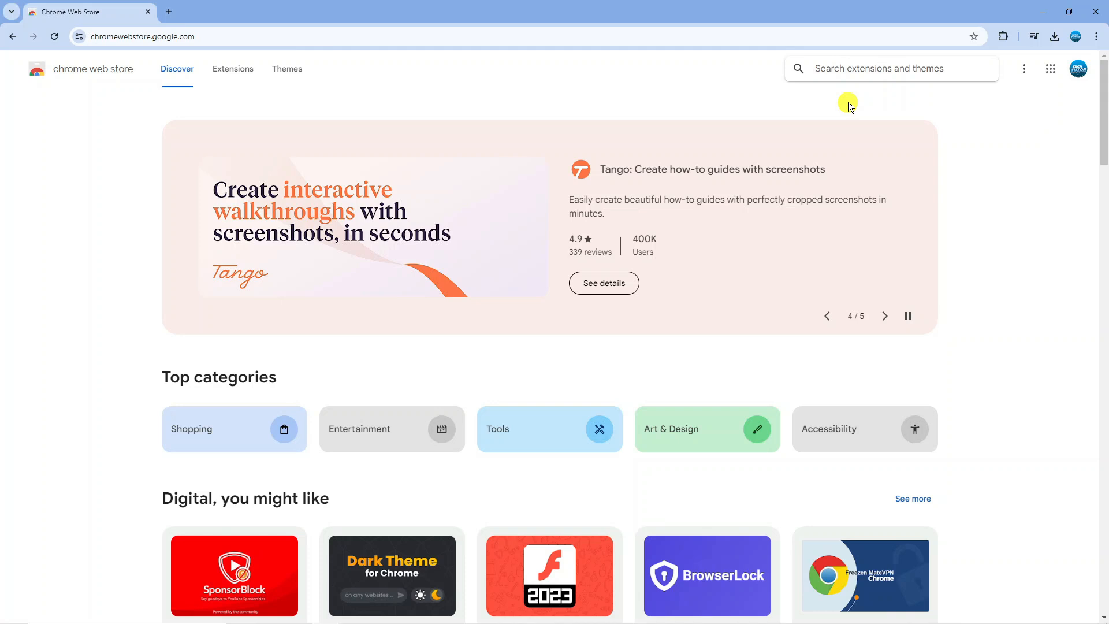
text(imageassistant)
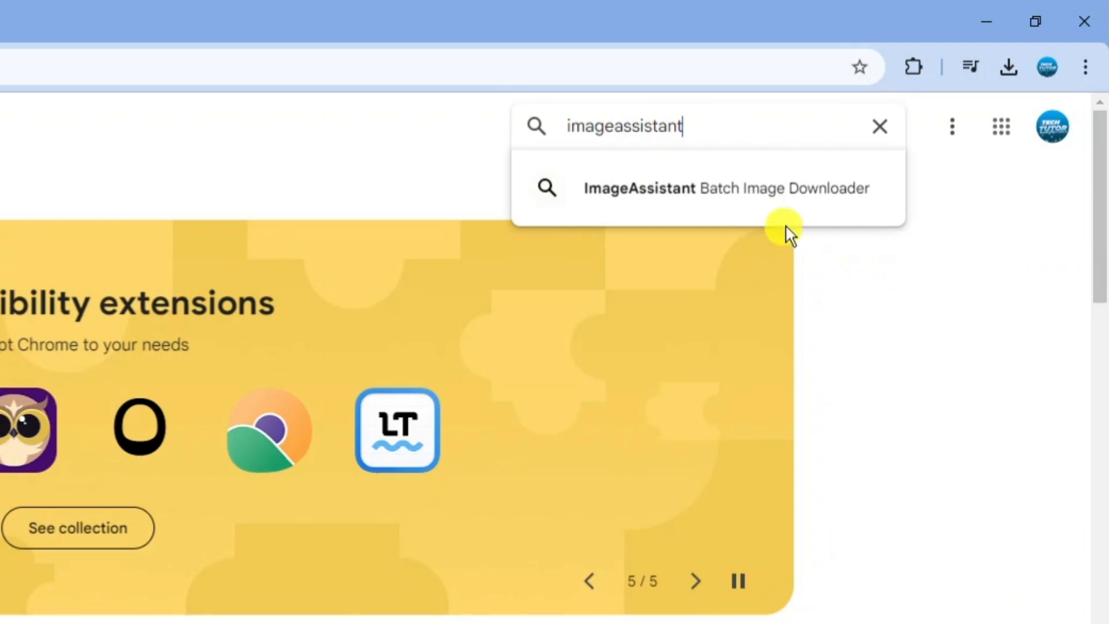
mouse_move(863, 198)
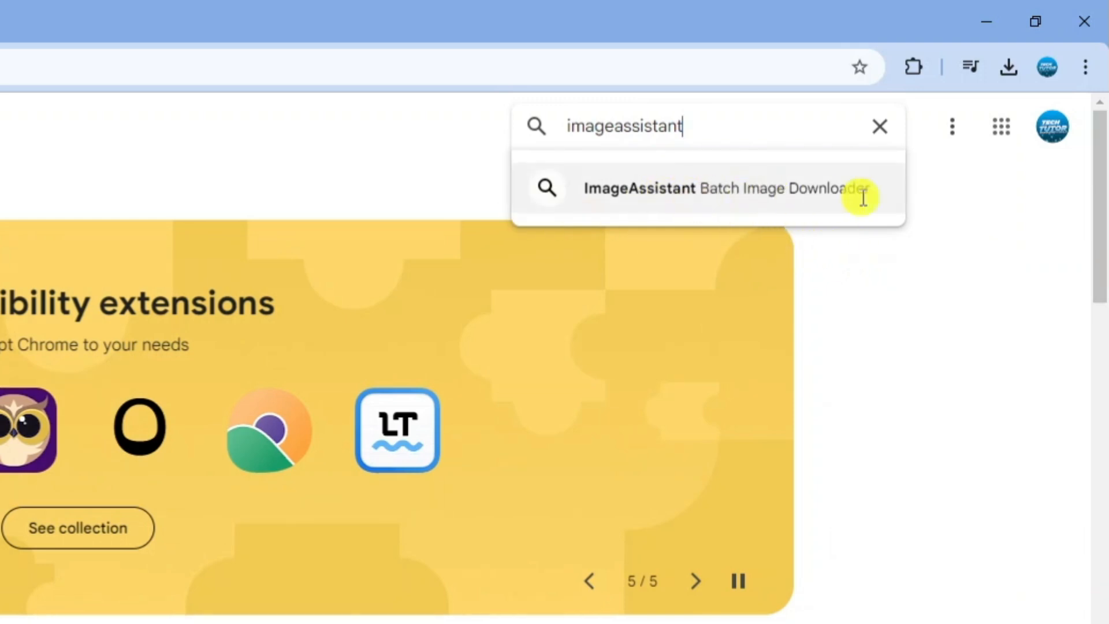
Add the ImageAssistant Batch Image Downloader extension to Chrome from its details page.
click(707, 188)
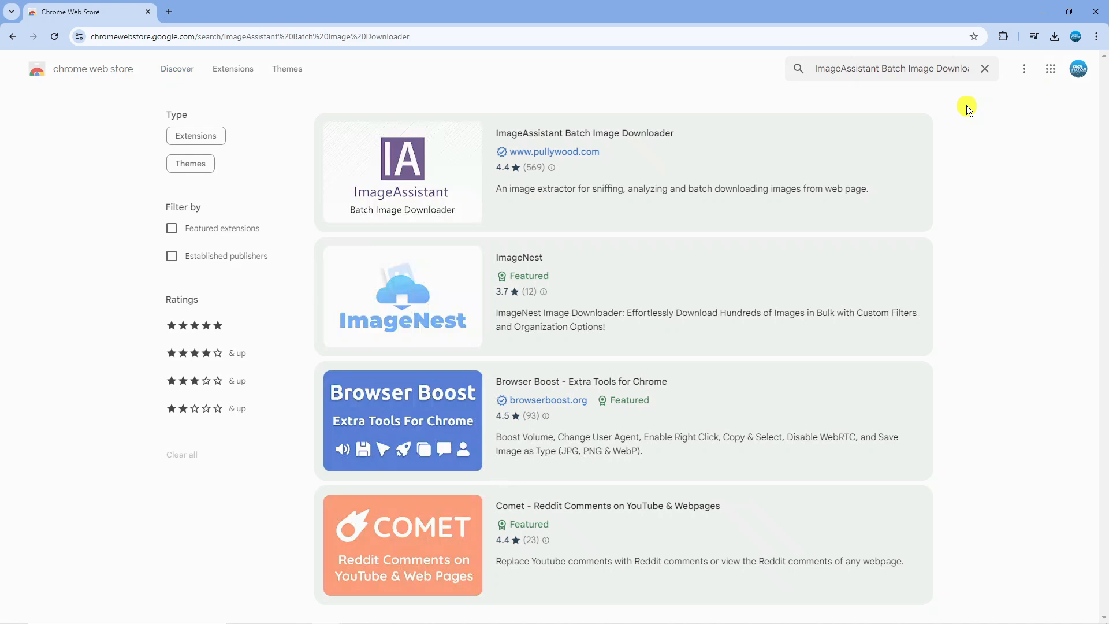
mouse_move(754, 179)
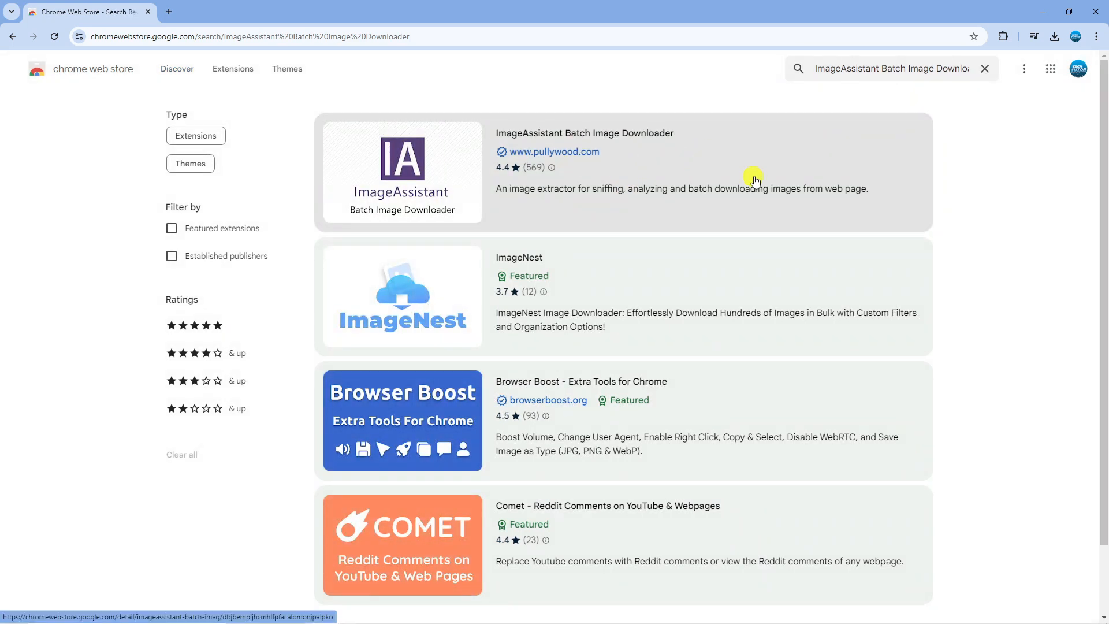
mouse_move(483, 177)
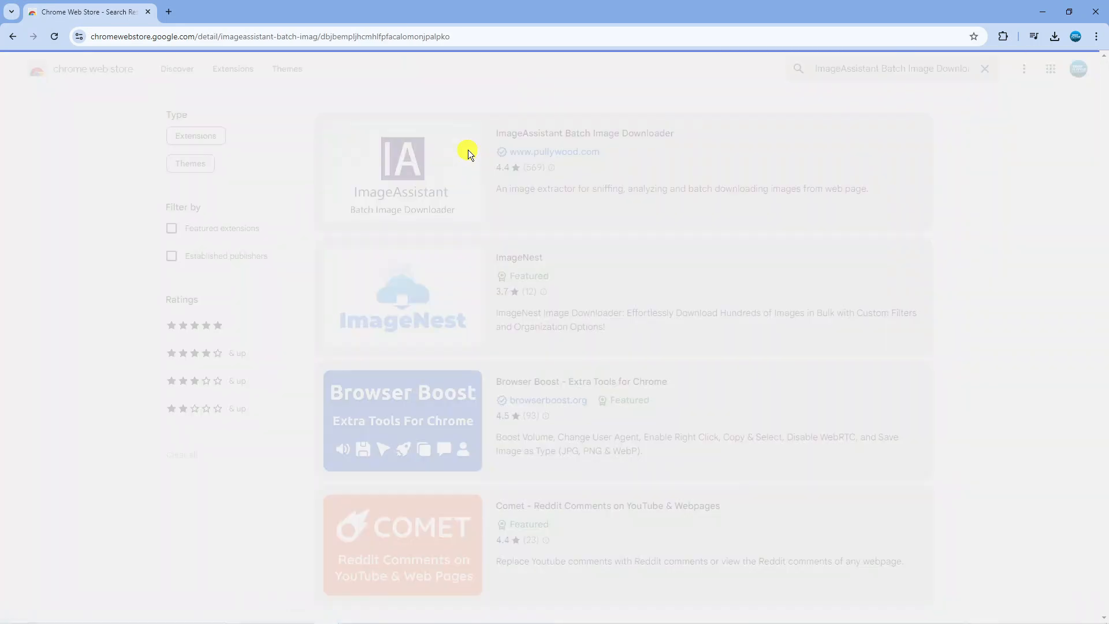
click(401, 159)
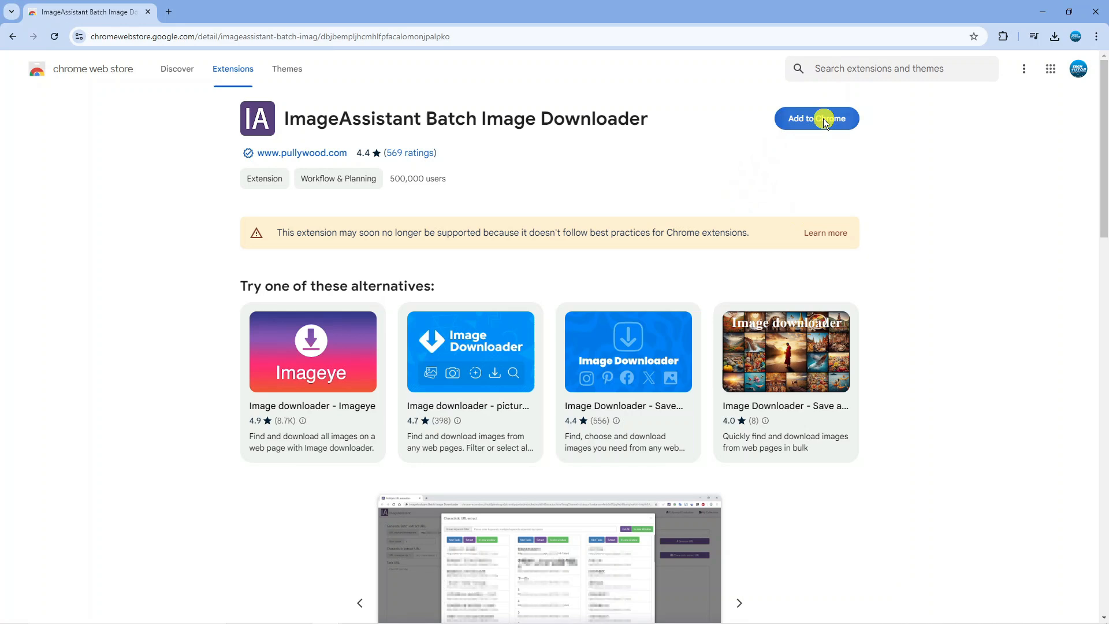
click(817, 118)
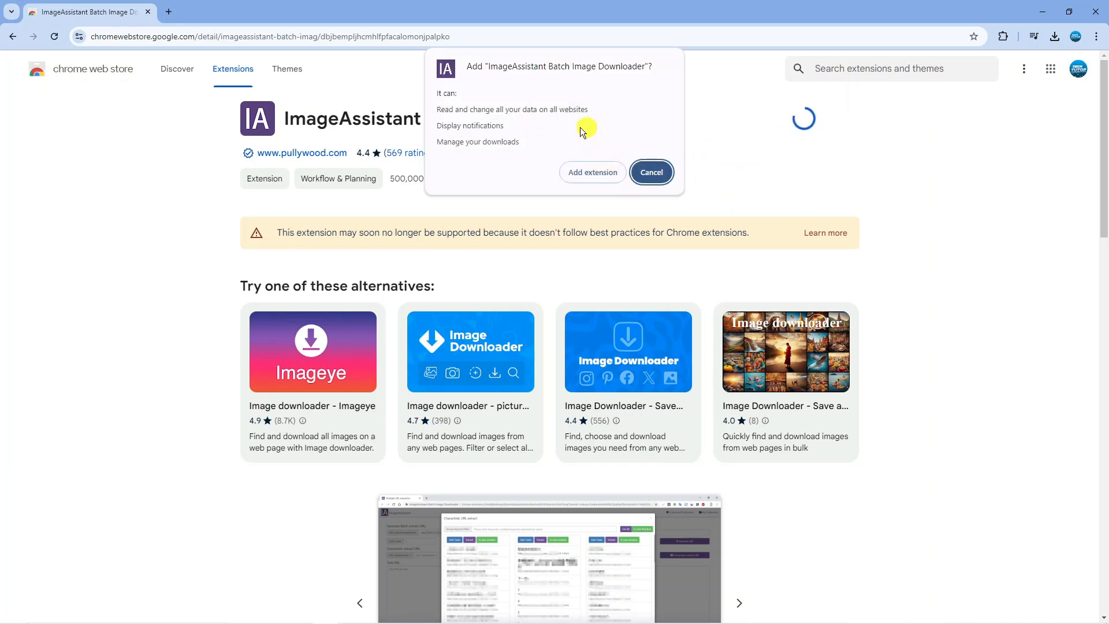
mouse_move(592, 172)
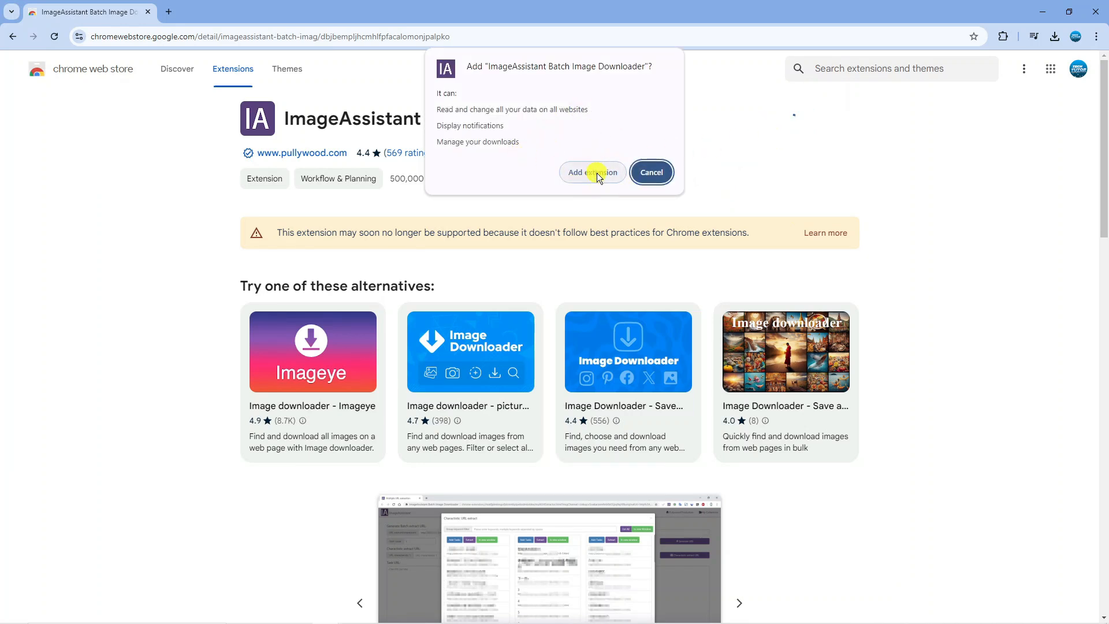
click(591, 172)
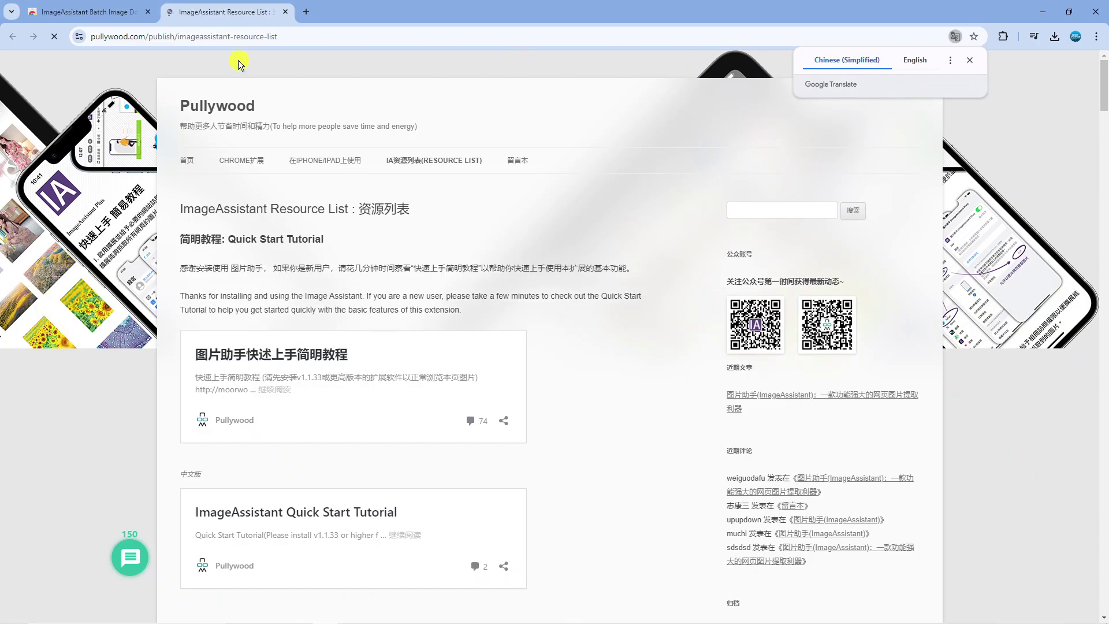
mouse_move(283, 12)
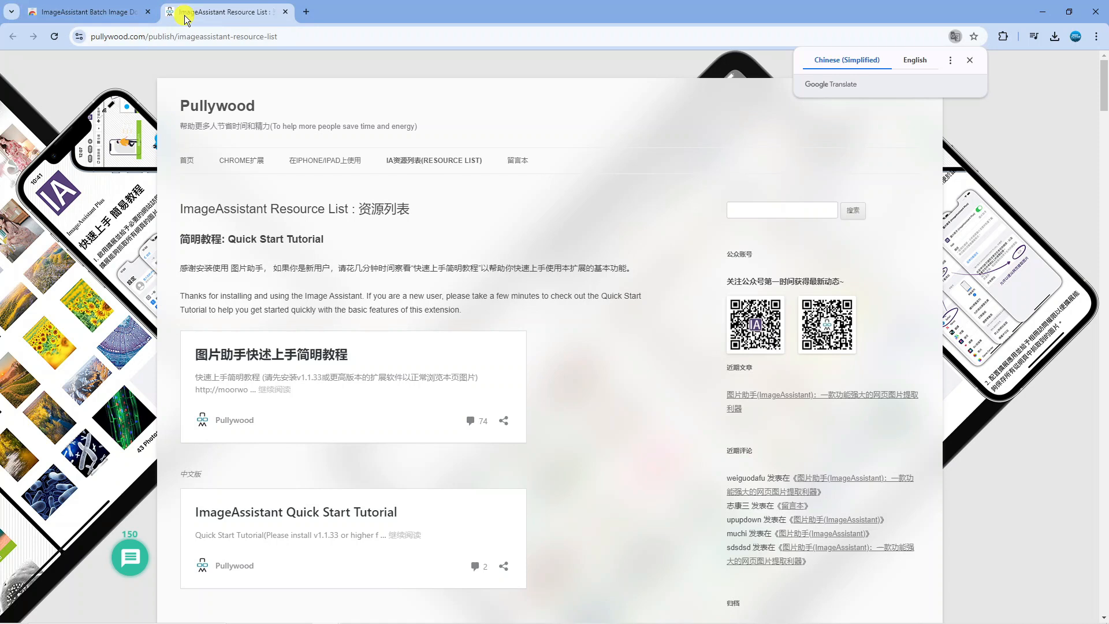
mouse_move(147, 30)
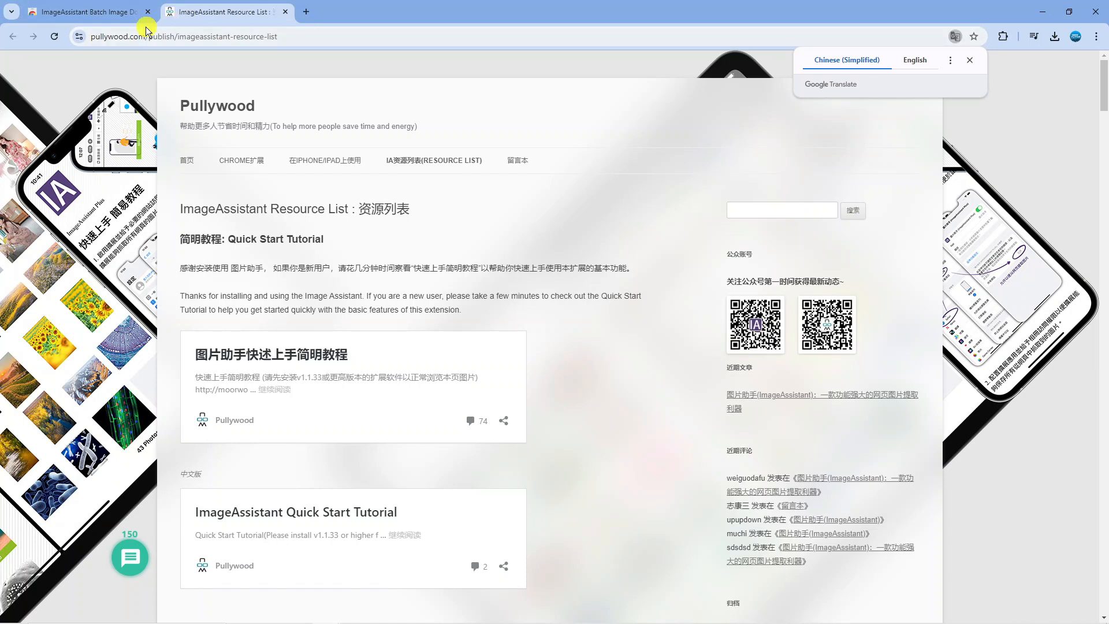
Navigate to leonardo.ai and scroll through the homepage features, returning to the top.
click(970, 59)
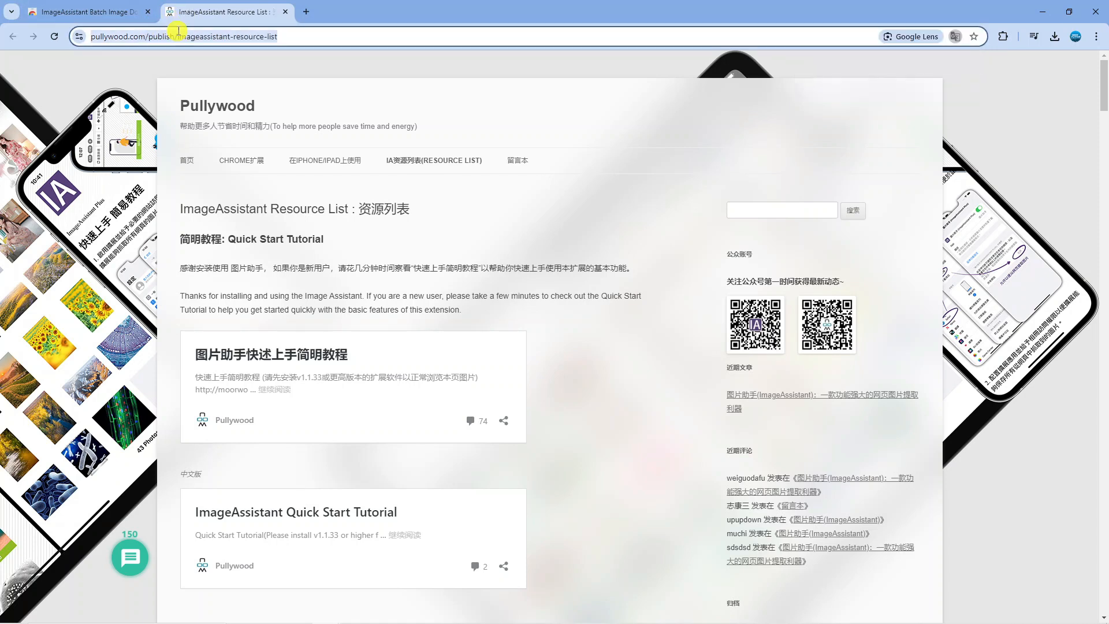
text(leonard)
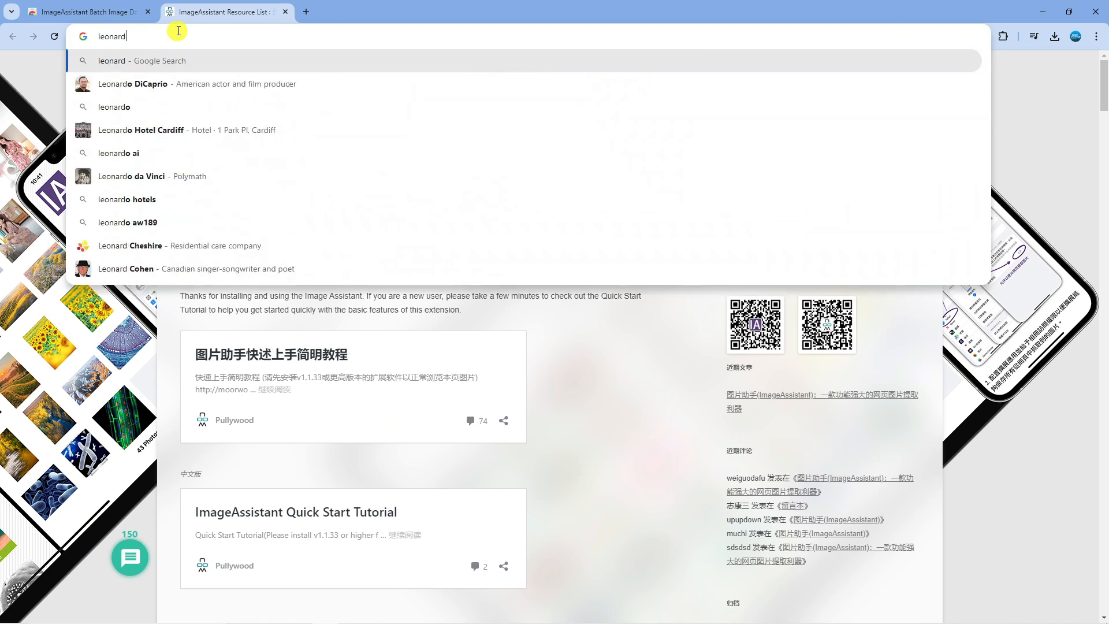
text(leonardo.ai)
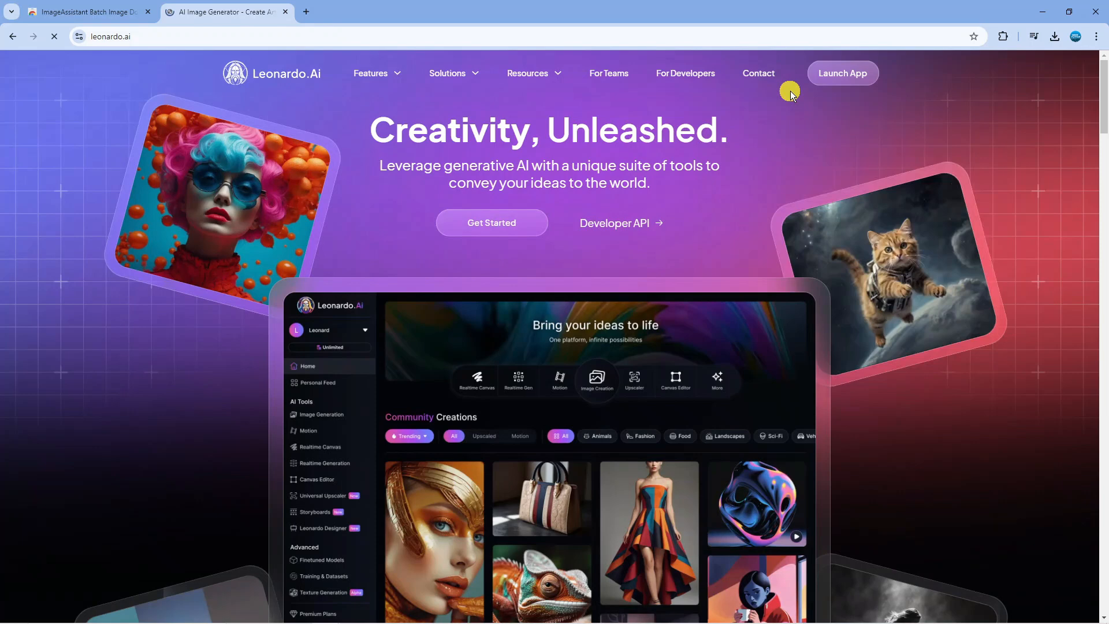
scroll(down, 3)
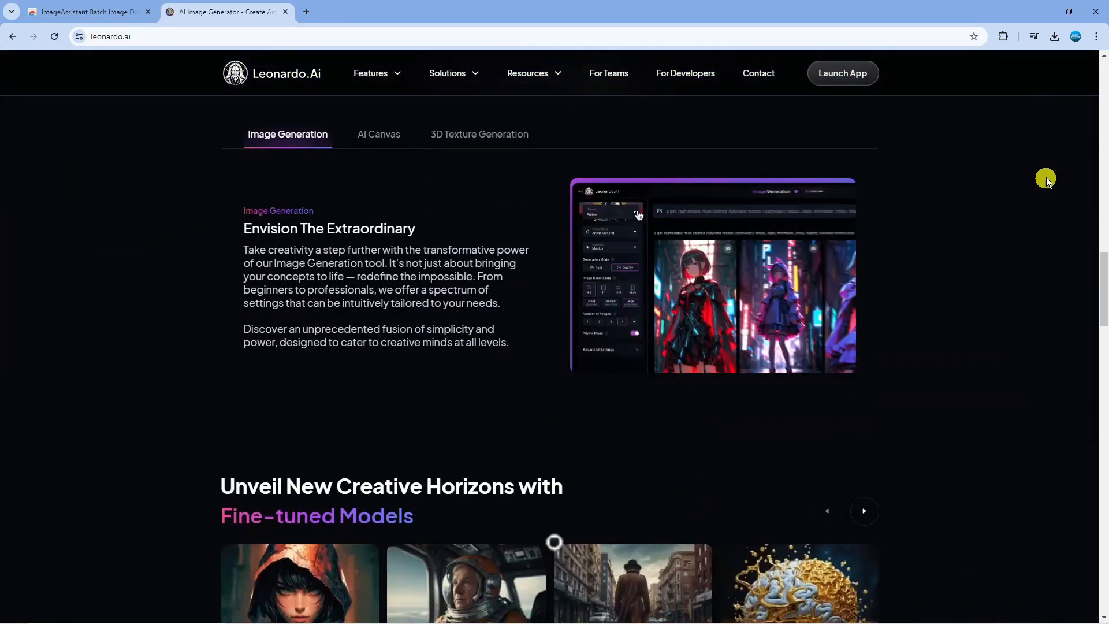
scroll(down, 3)
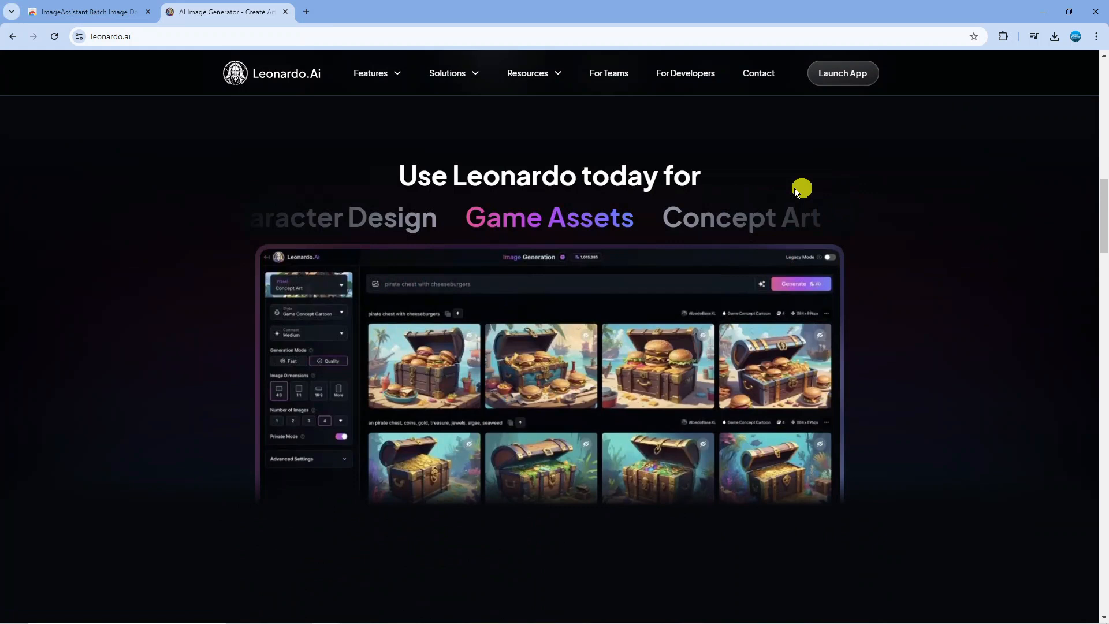
scroll(up, 3)
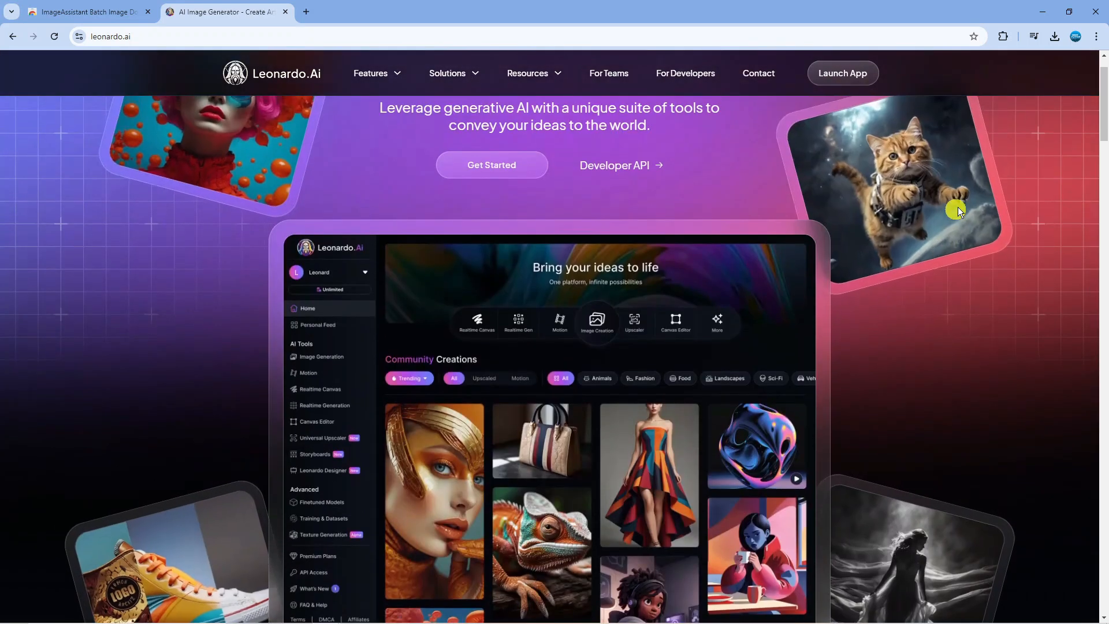
scroll(up, 3)
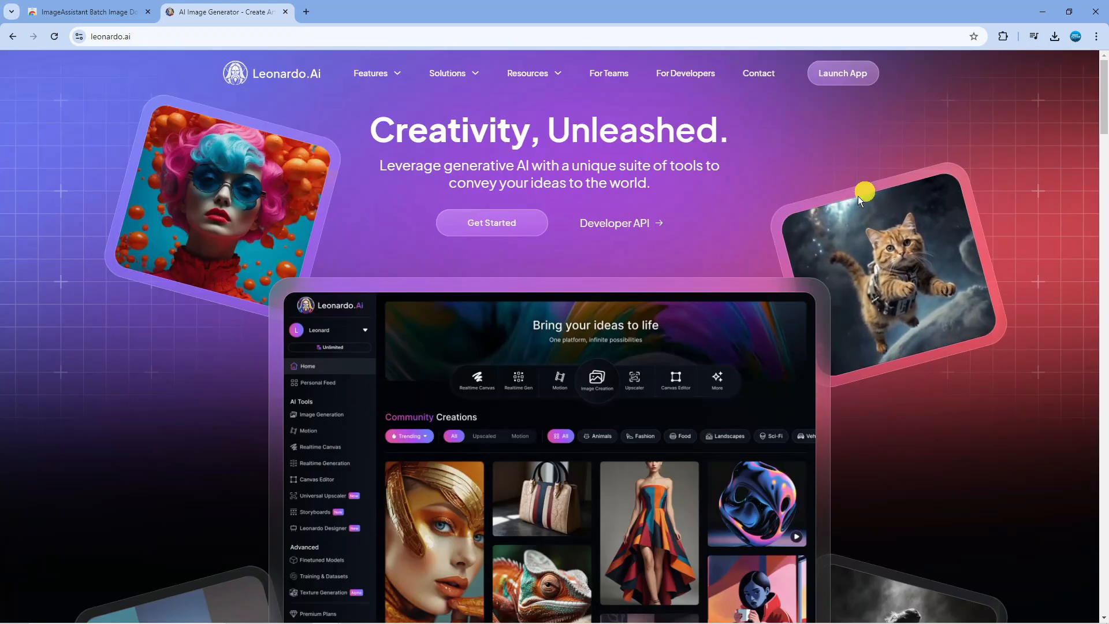
mouse_move(761, 158)
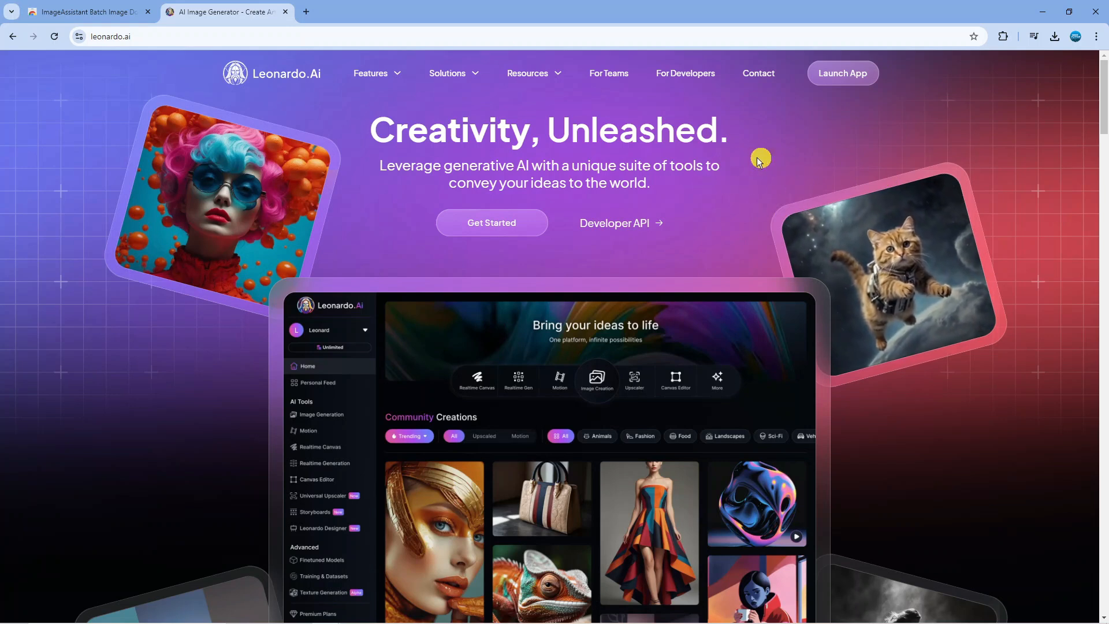
mouse_move(990, 58)
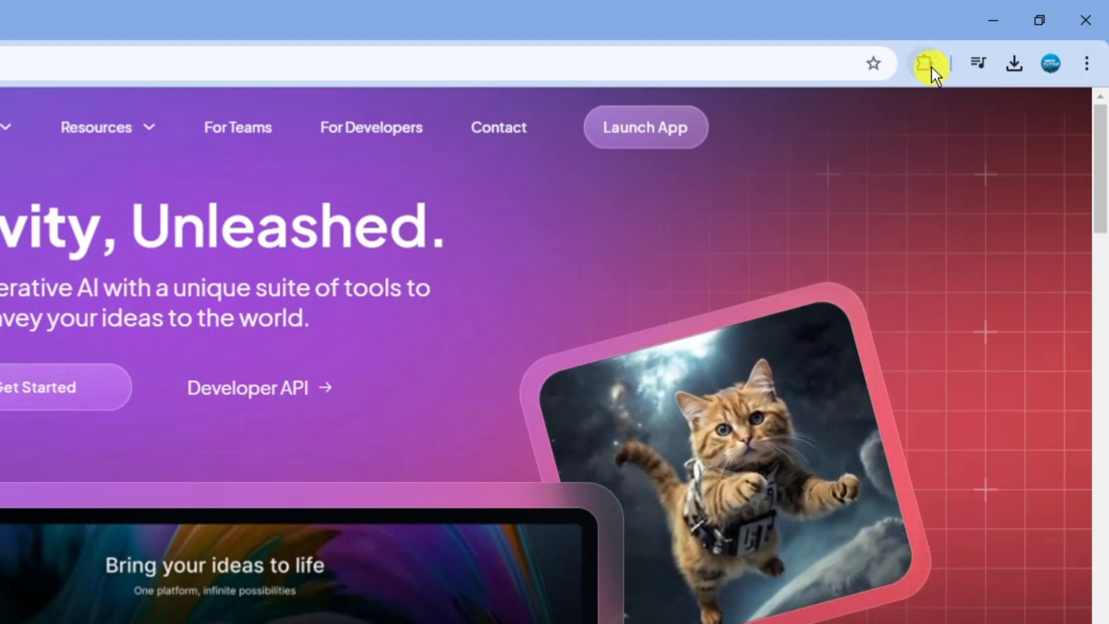
Run ImageAssistant's Extract Current Page on the leonardo.ai homepage.
click(923, 63)
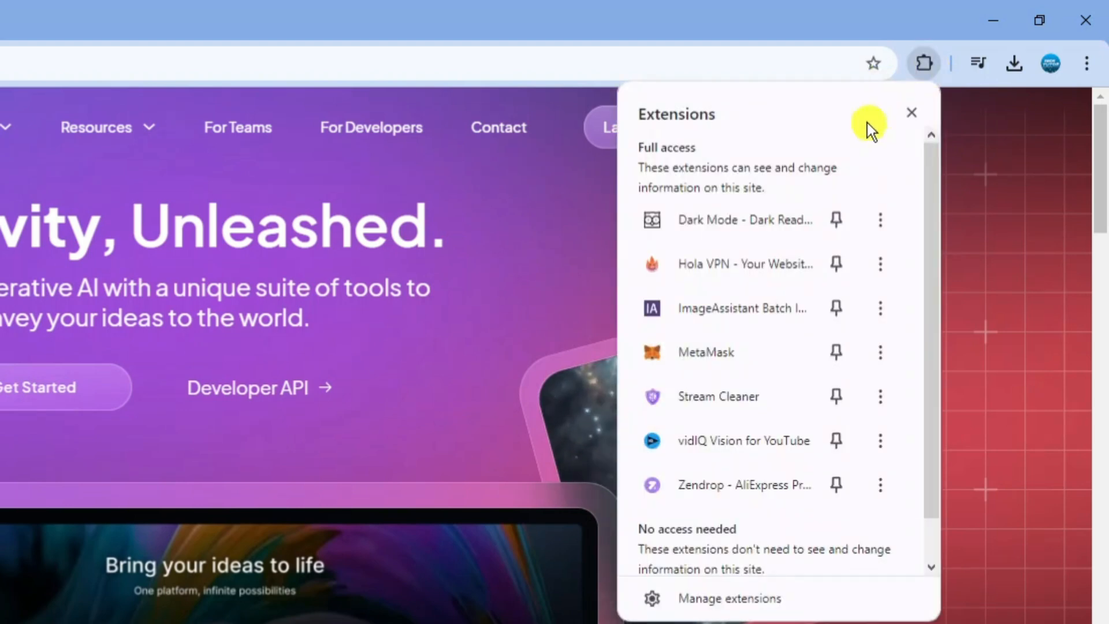
mouse_move(736, 307)
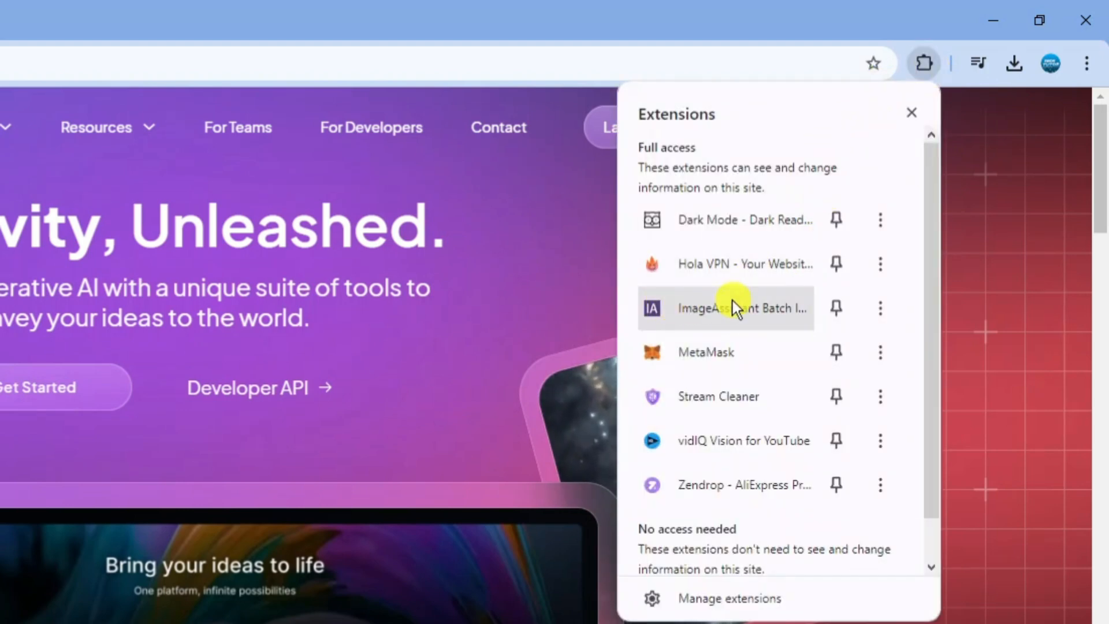
click(726, 308)
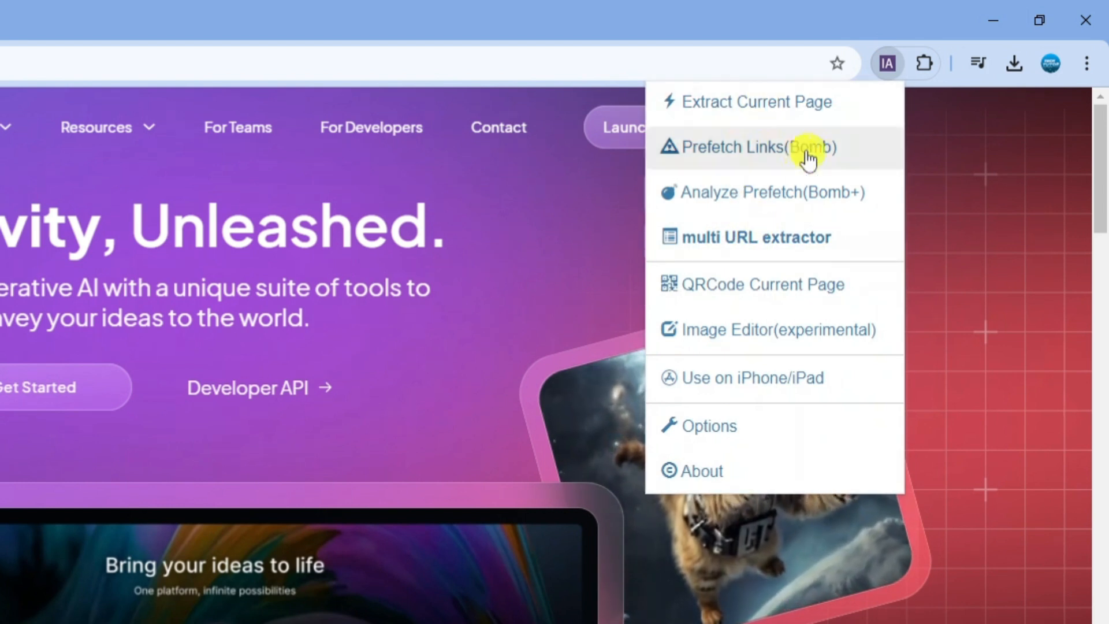
mouse_move(774, 102)
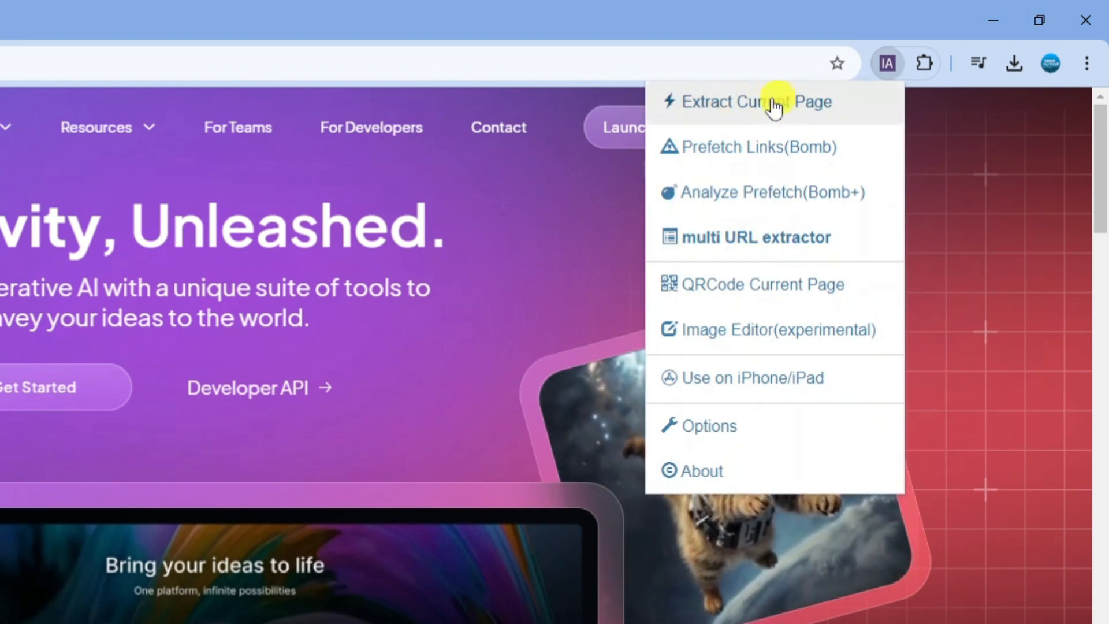
click(755, 101)
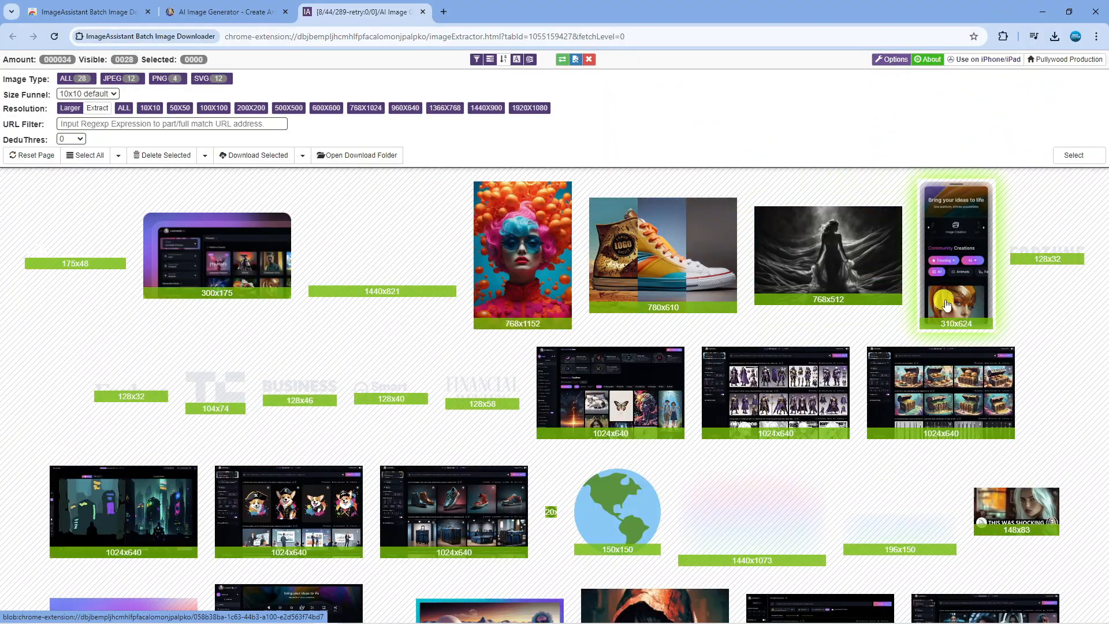
Scroll the extractor page while images load until the count reaches 194.
scroll(down, 3)
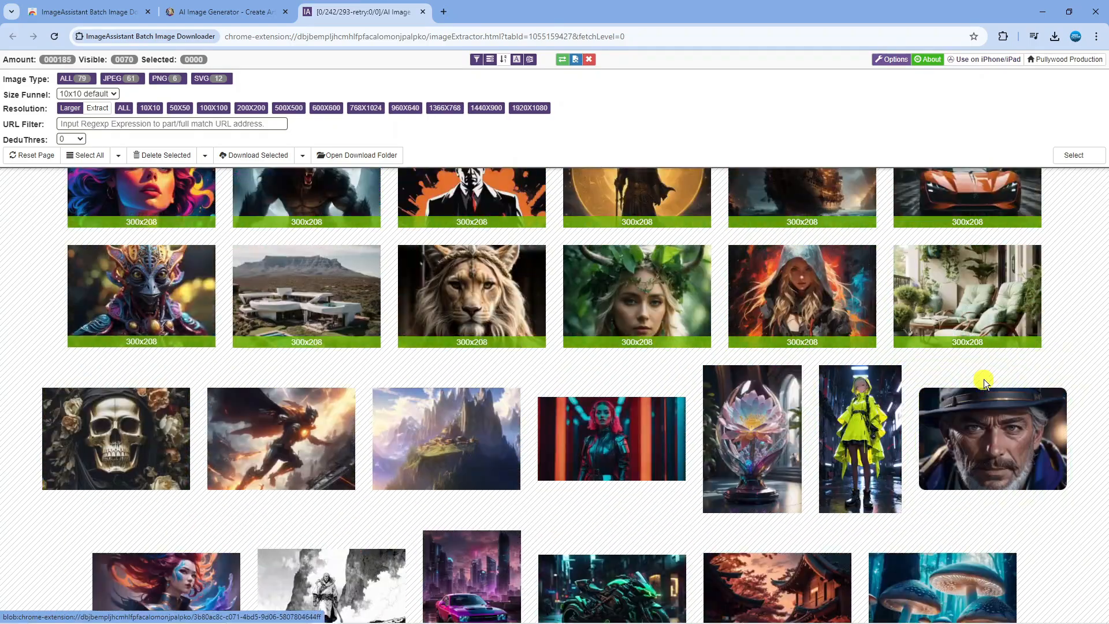
scroll(down, 3)
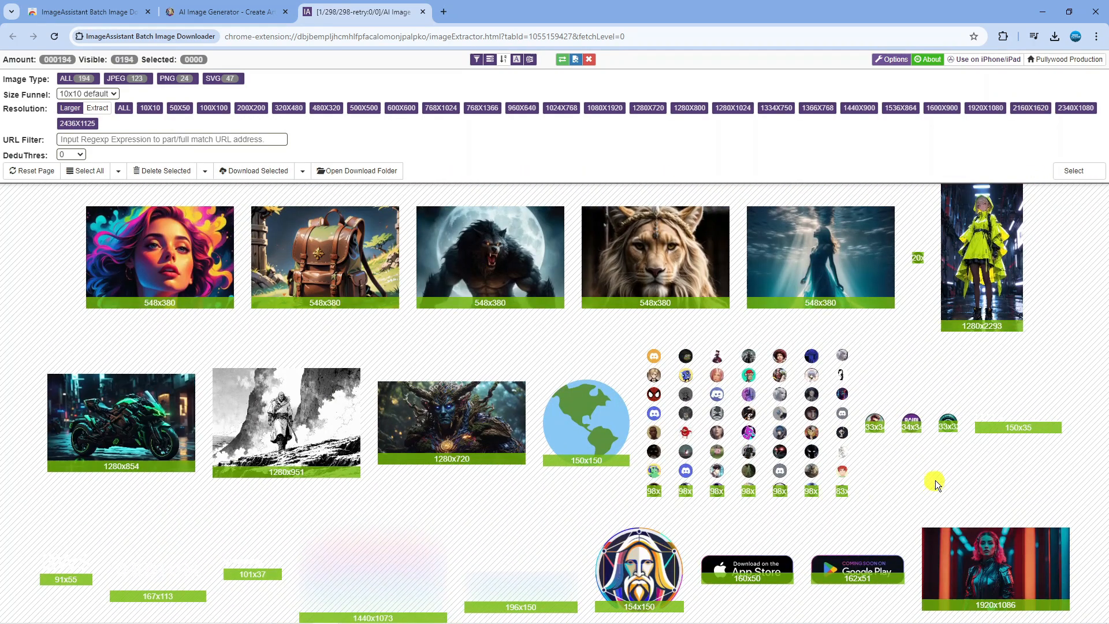
scroll(down, 3)
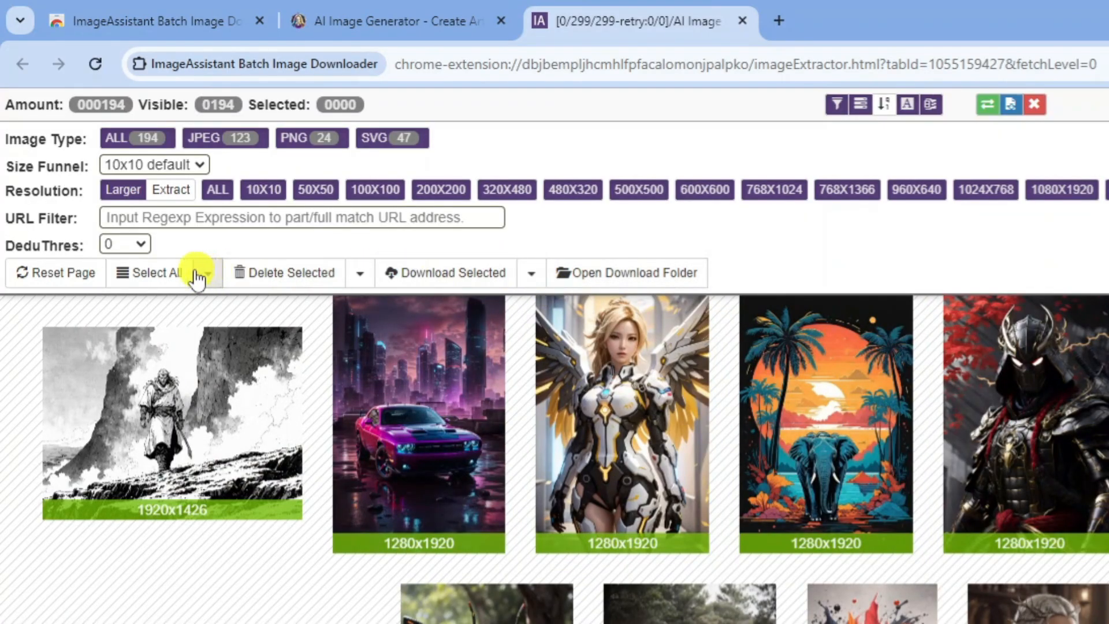
Select all 194 extracted images and download them to the default save path.
click(150, 272)
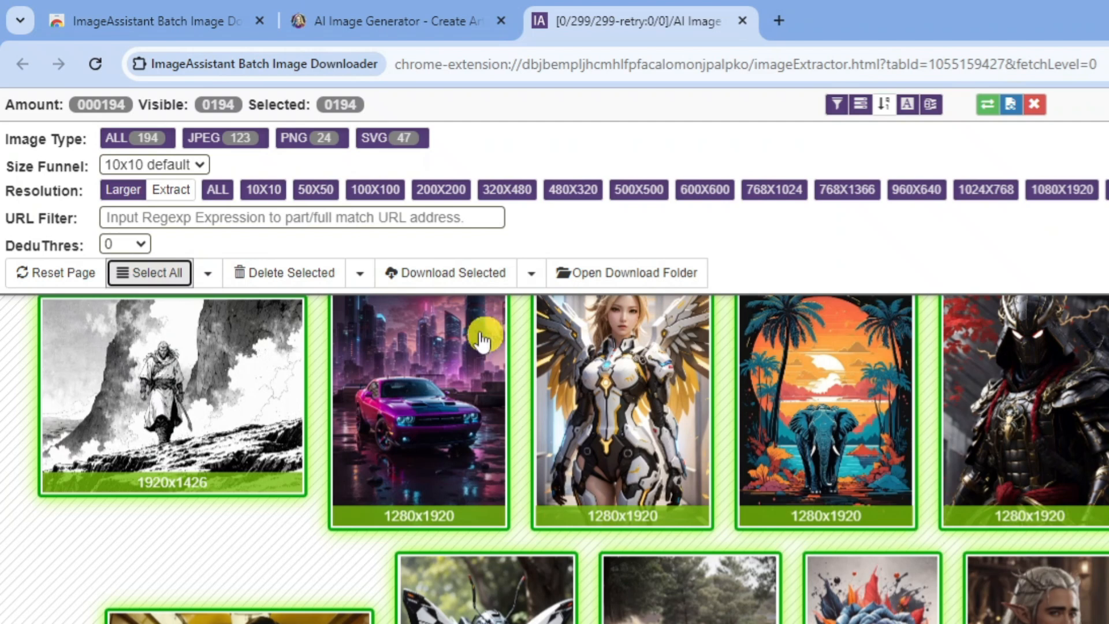
mouse_move(488, 347)
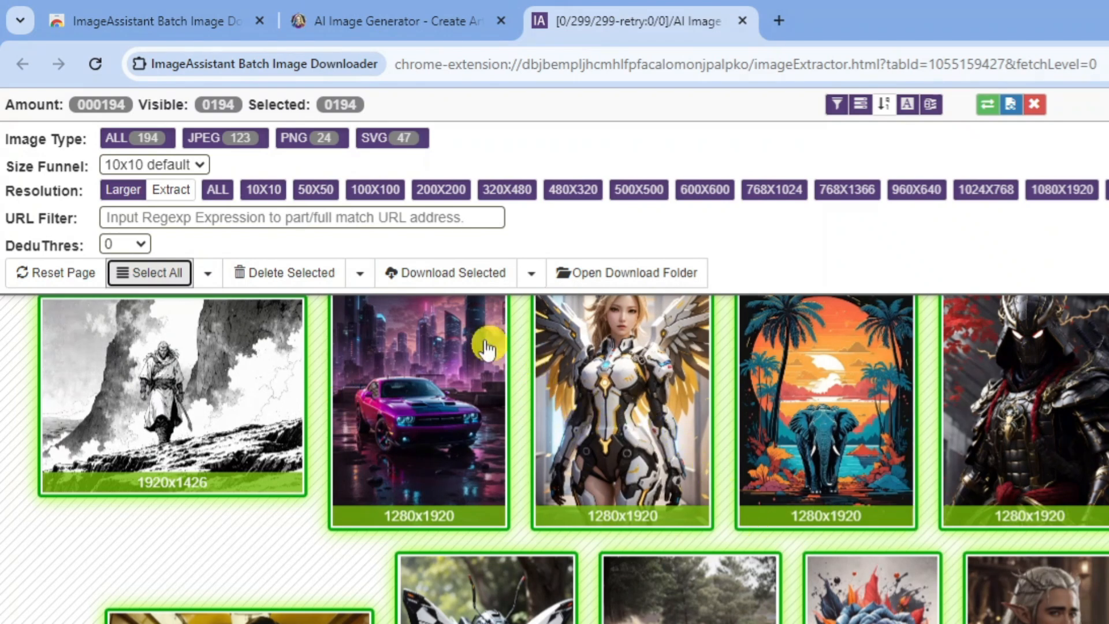
mouse_move(467, 272)
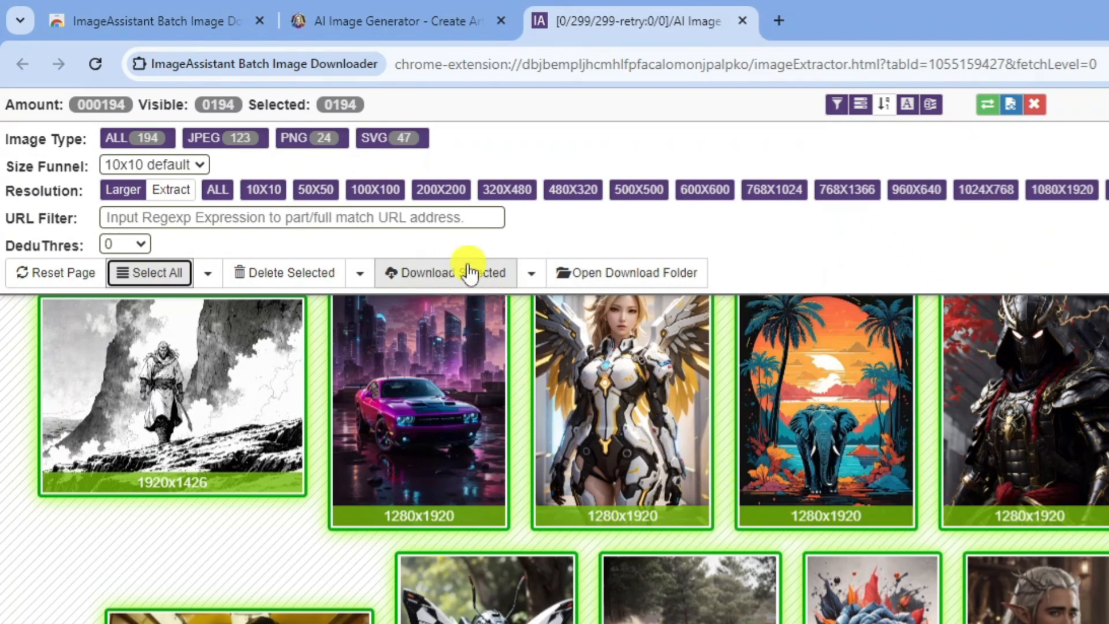
click(444, 273)
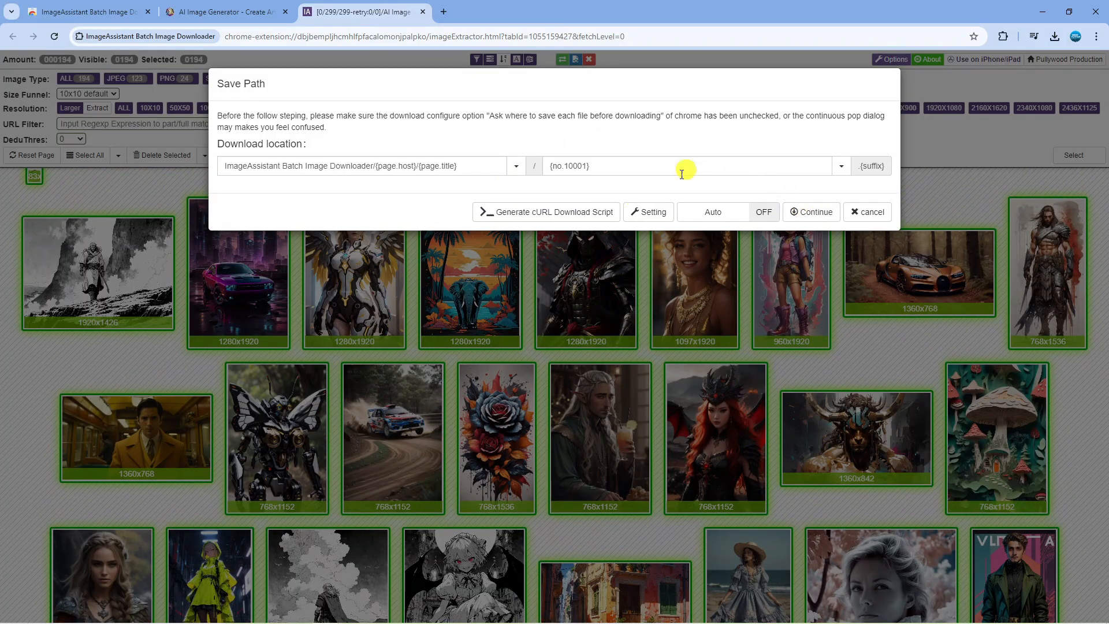
click(811, 212)
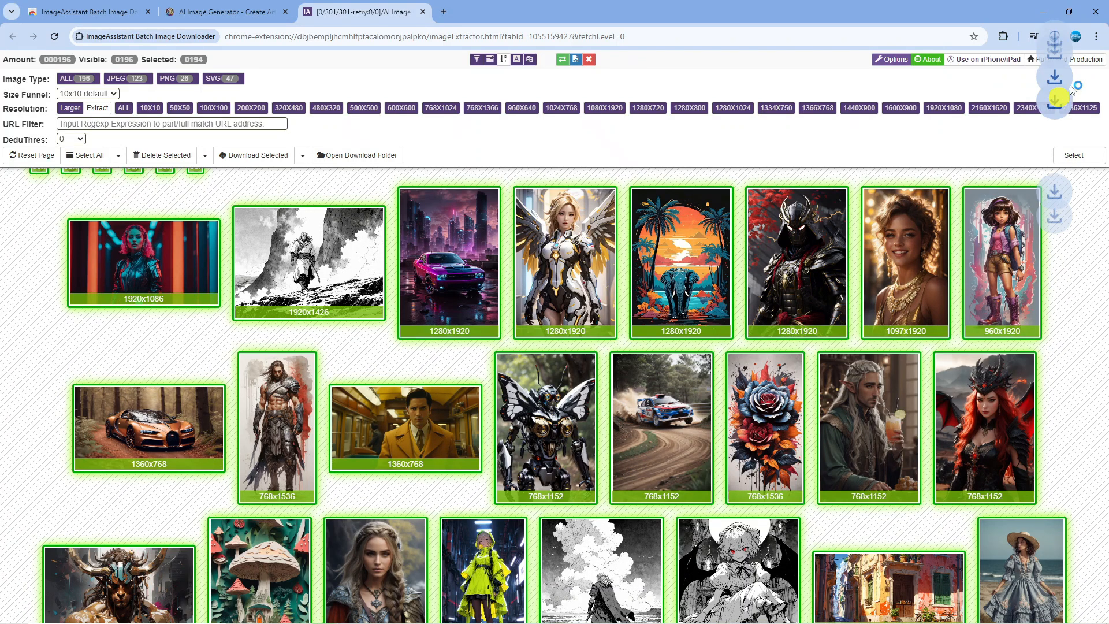
mouse_move(1104, 210)
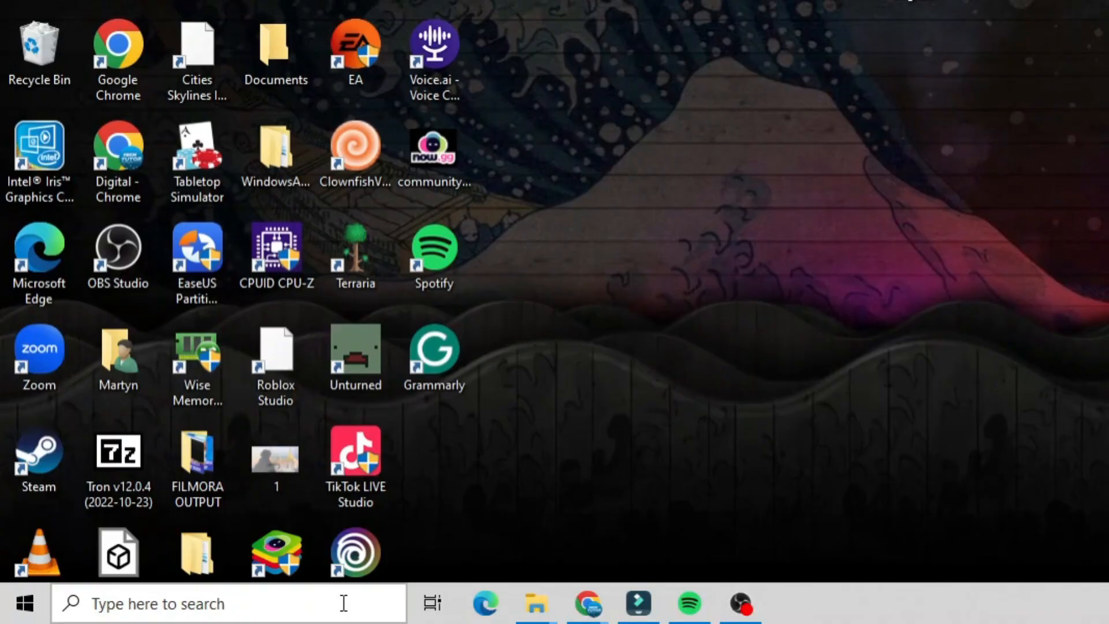
Launch File Explorer and open Downloads > ImageAssistant_Batch_Image_Downloader.
text(file)
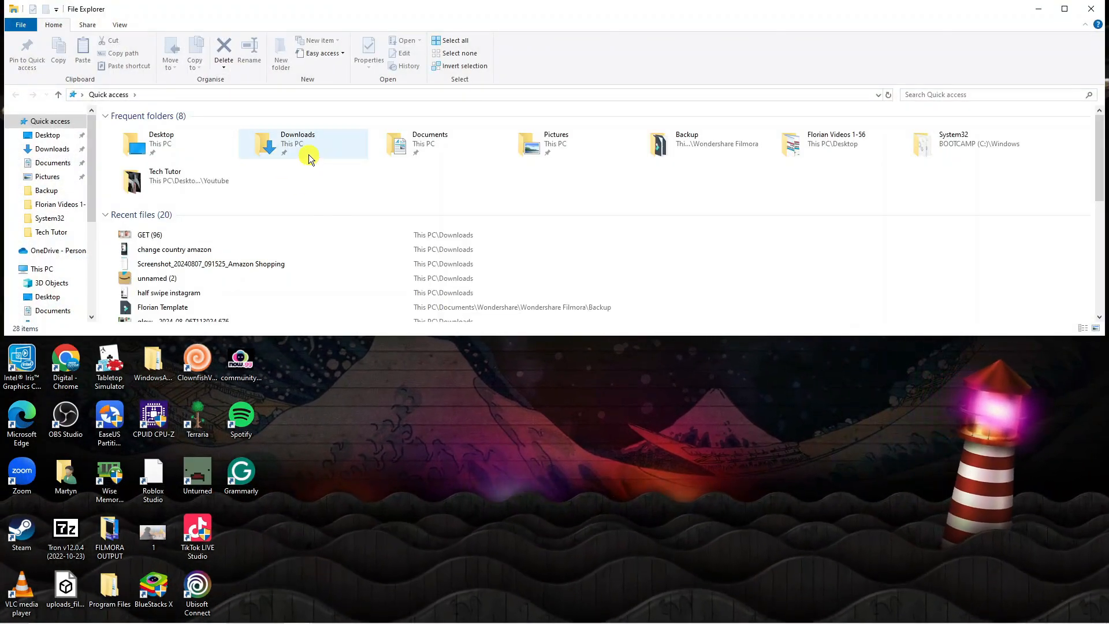
double_click(297, 143)
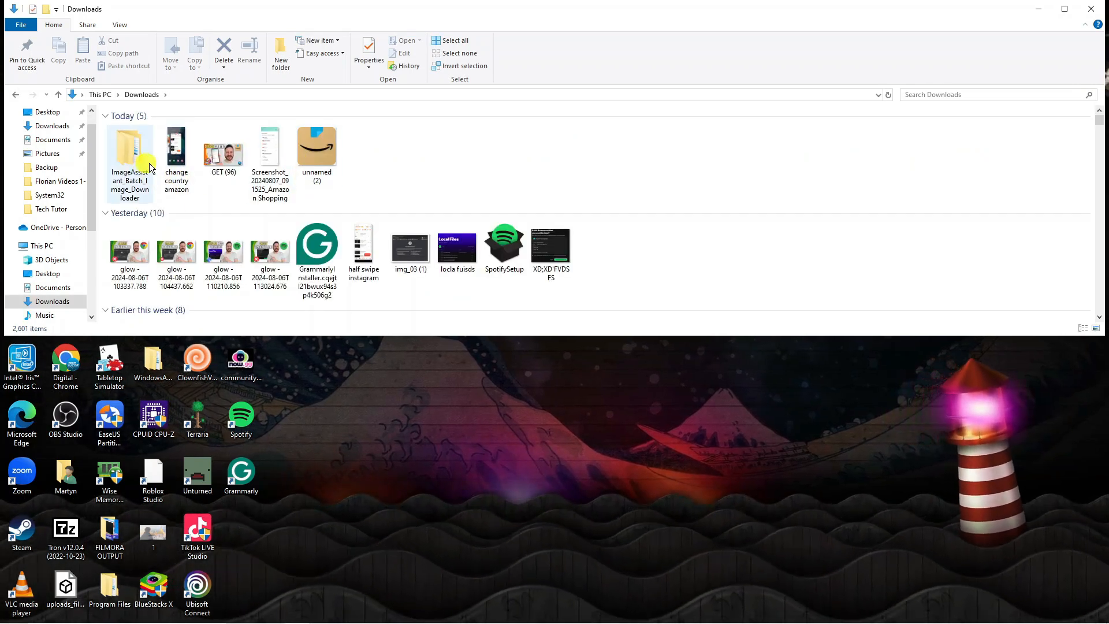
double_click(129, 153)
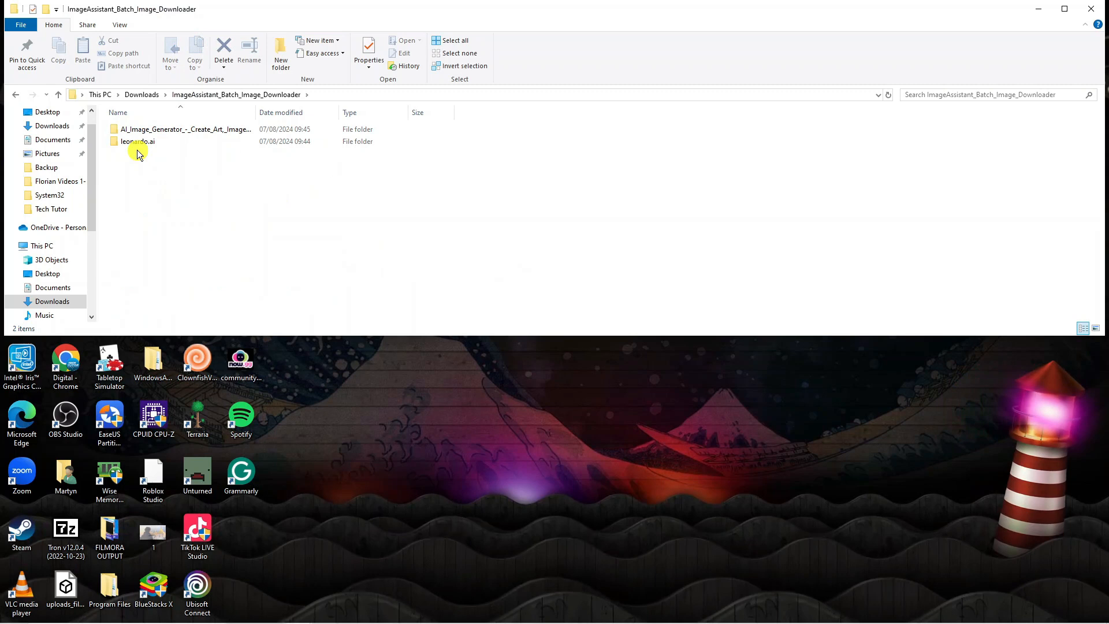
Open the leonardo.ai > AI_Image_Generator folder holding the 193 downloaded files.
click(137, 141)
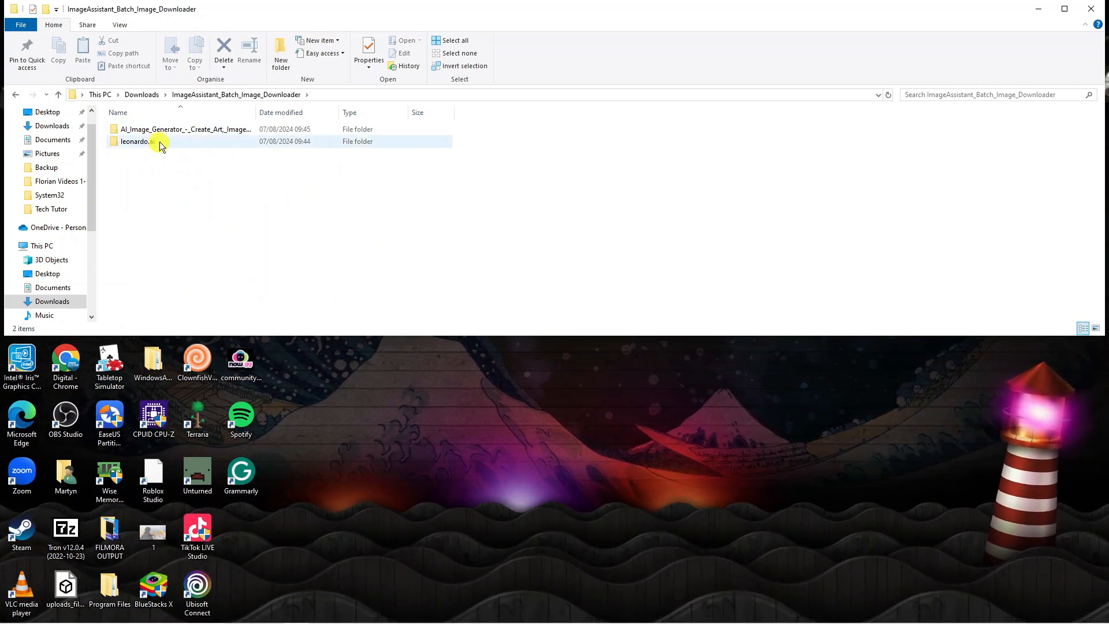
double_click(134, 141)
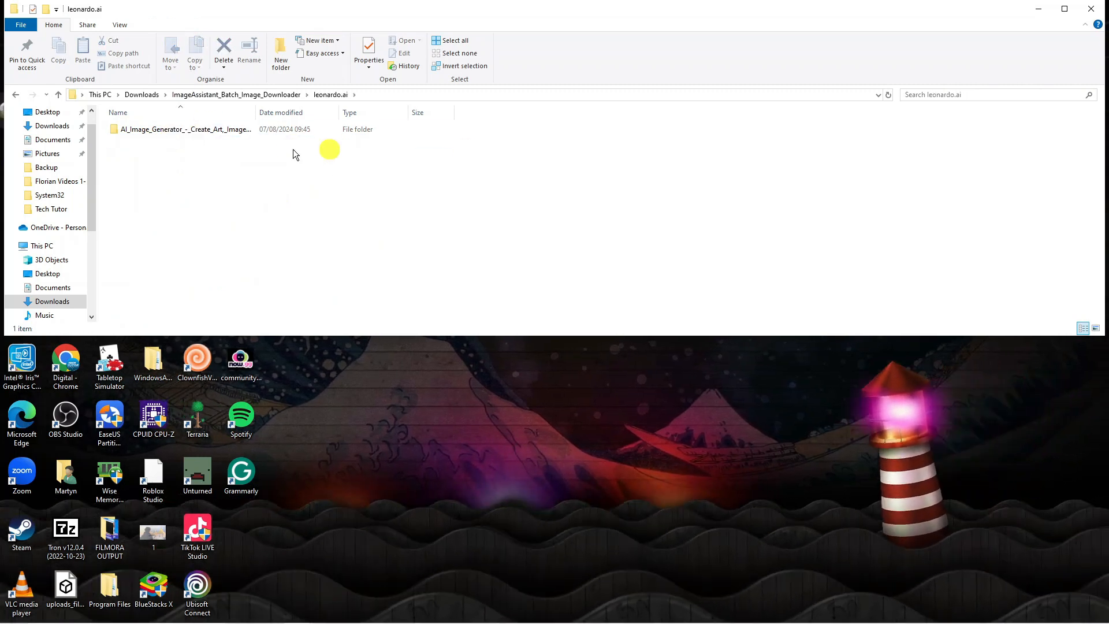
double_click(187, 129)
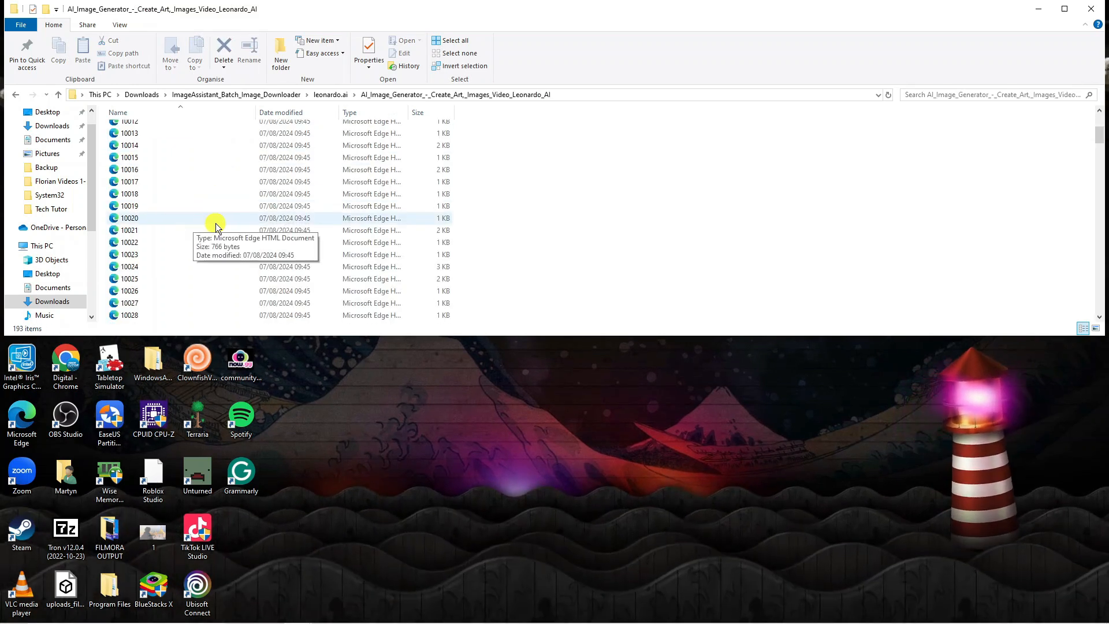
scroll(down, 3)
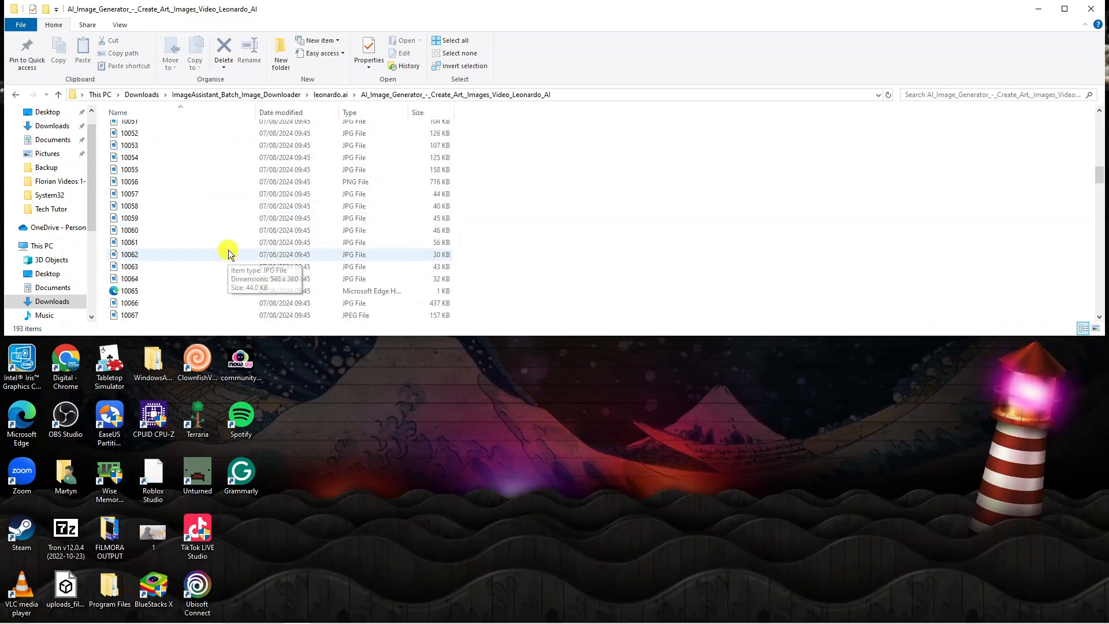
View image file 10059 from the downloaded set.
click(130, 219)
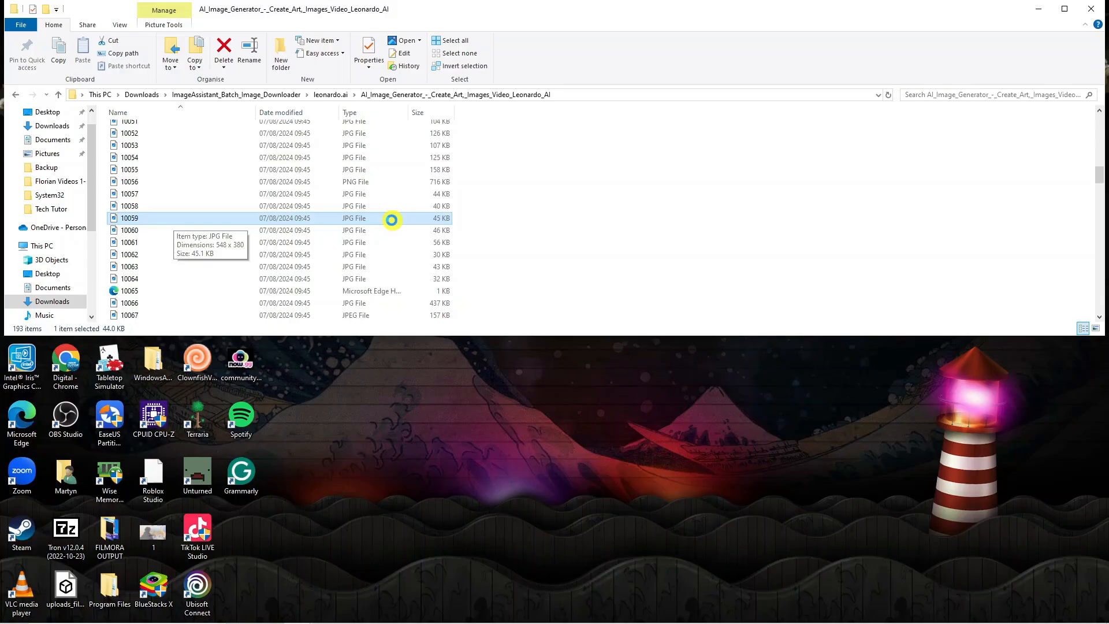
double_click(129, 218)
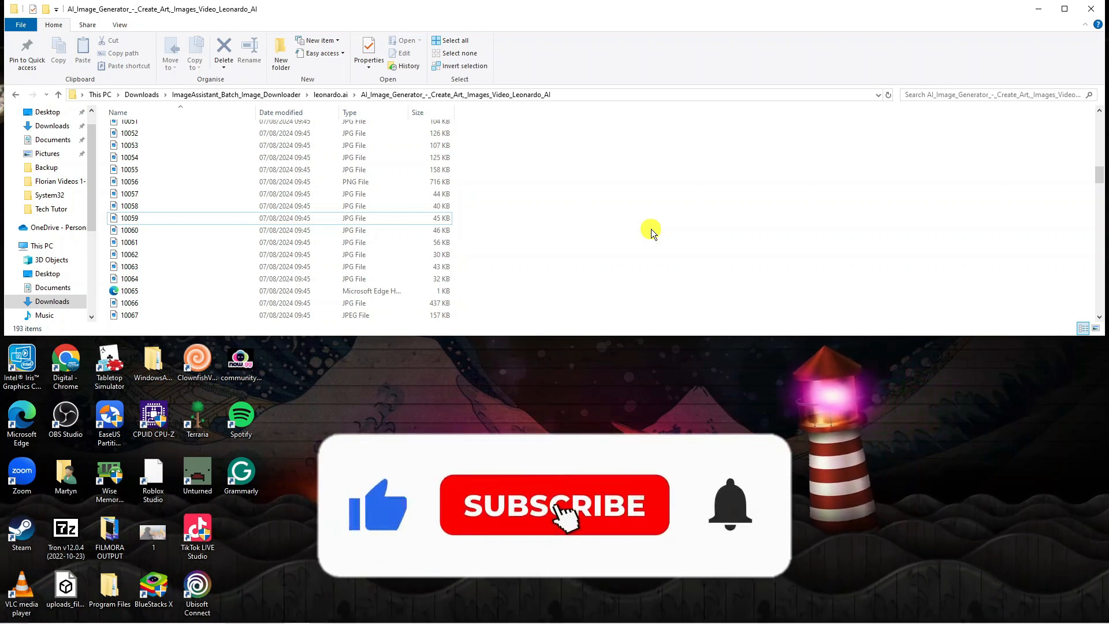
click(553, 505)
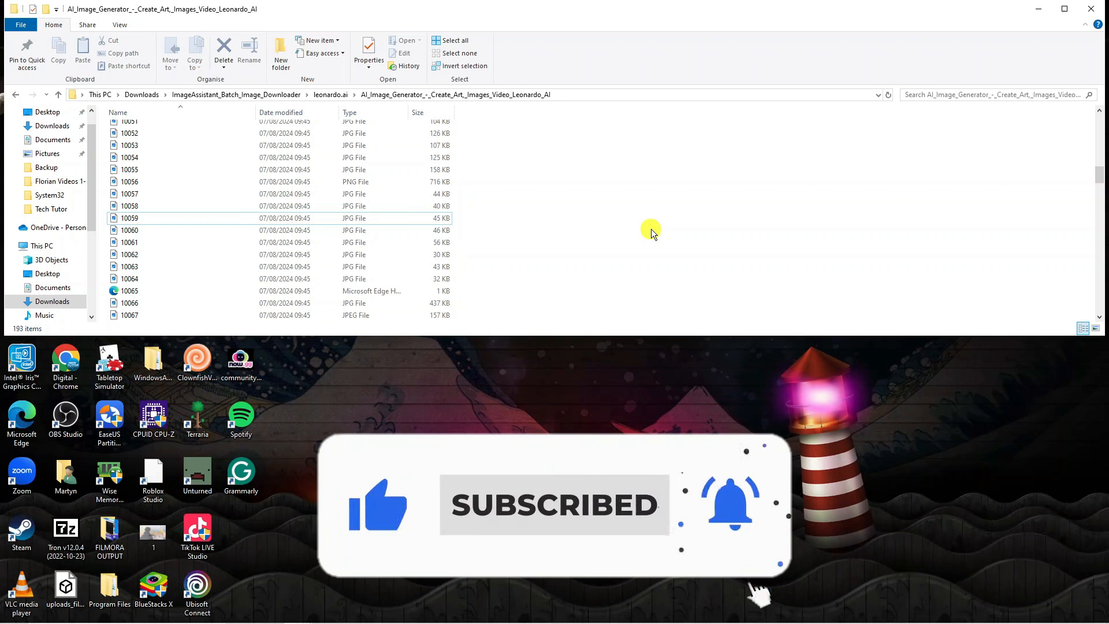